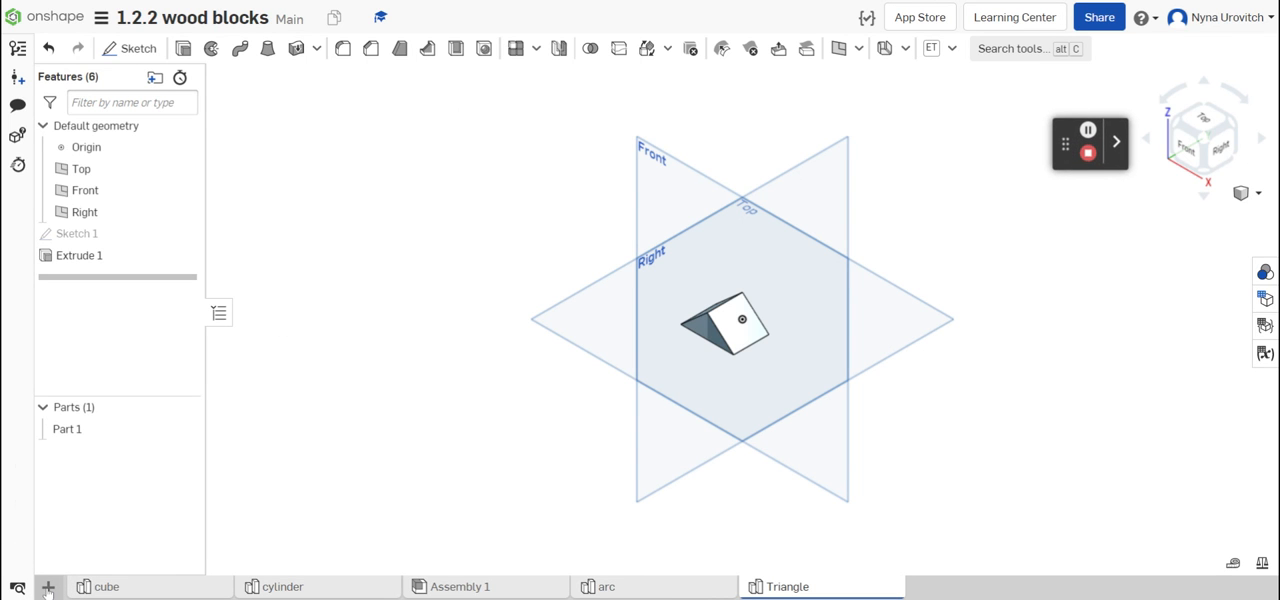
Add a new Part Studio tab and rename it 'Right Triangle'.
click(48, 587)
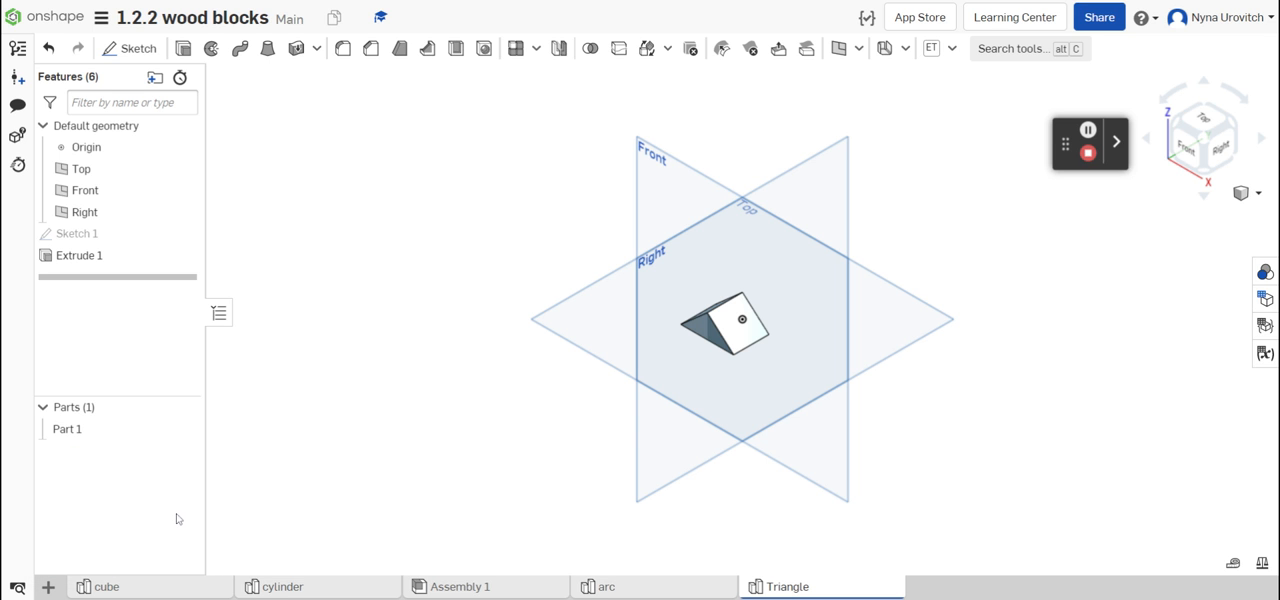
click(970, 587)
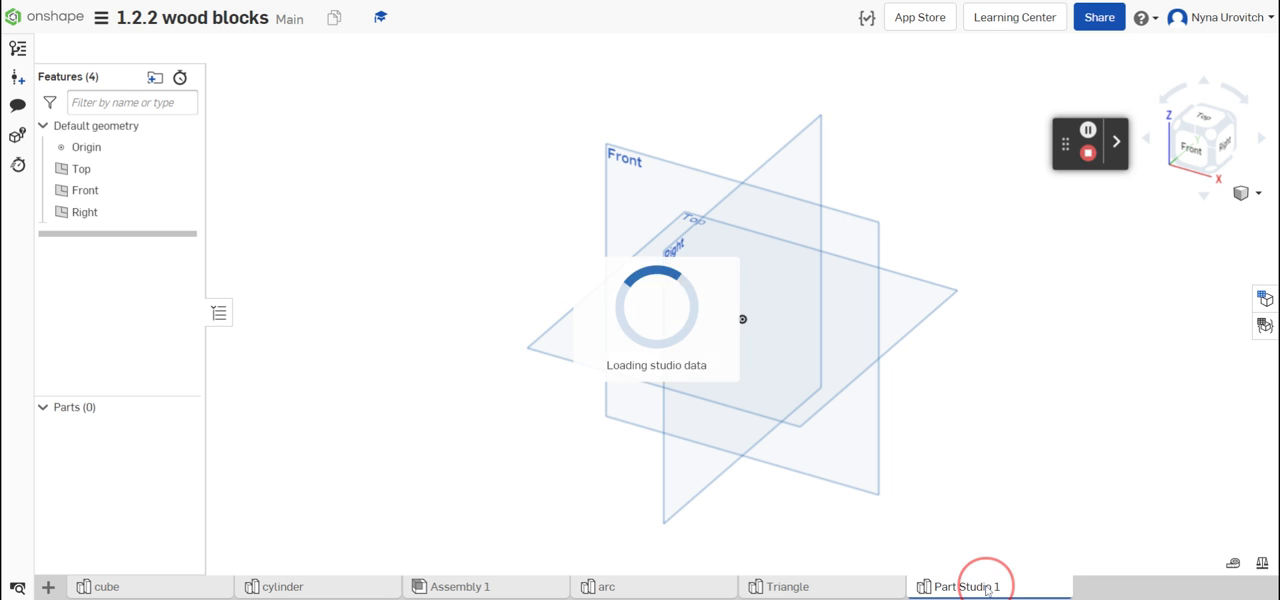
double_click(965, 587)
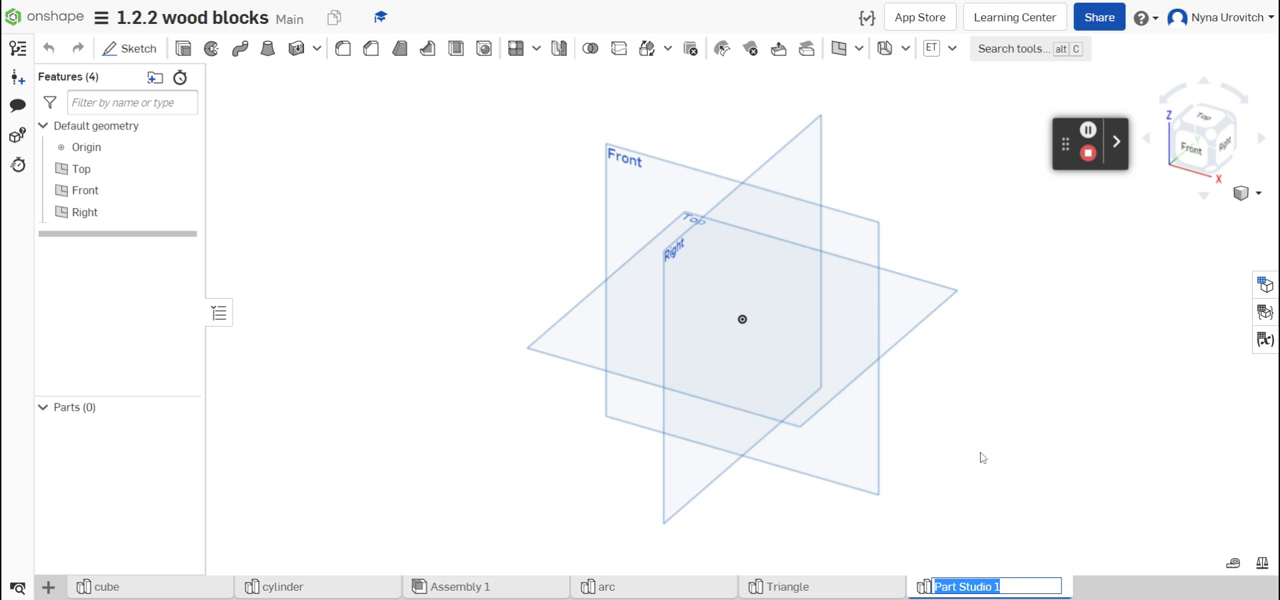
text(Right T)
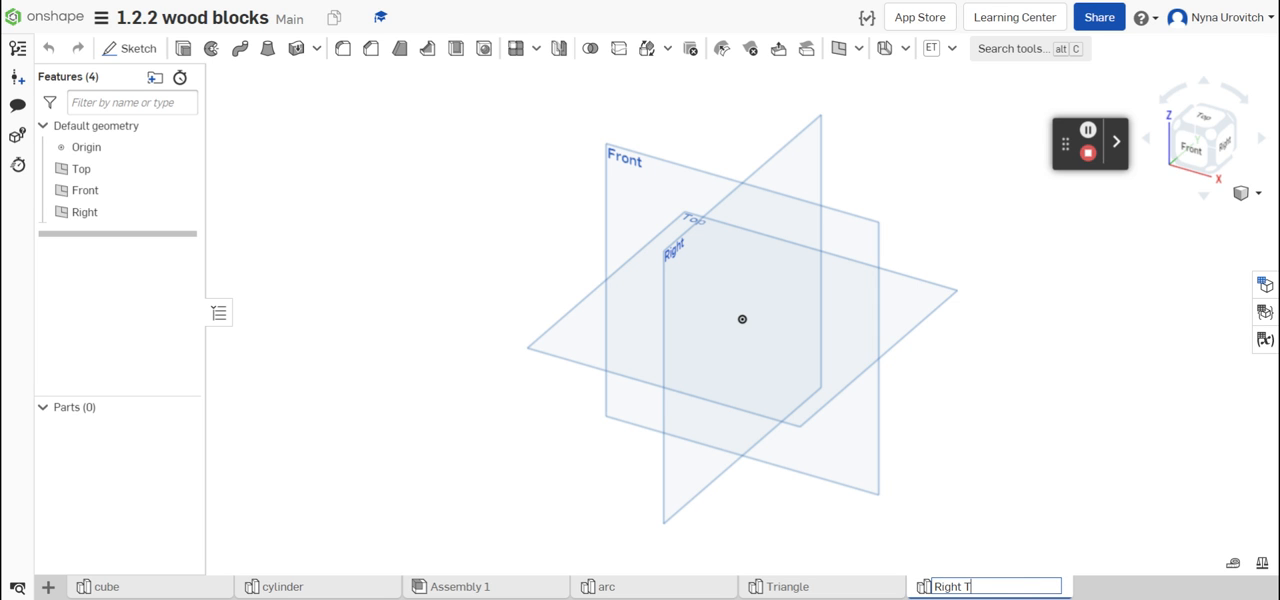
text(riangle)
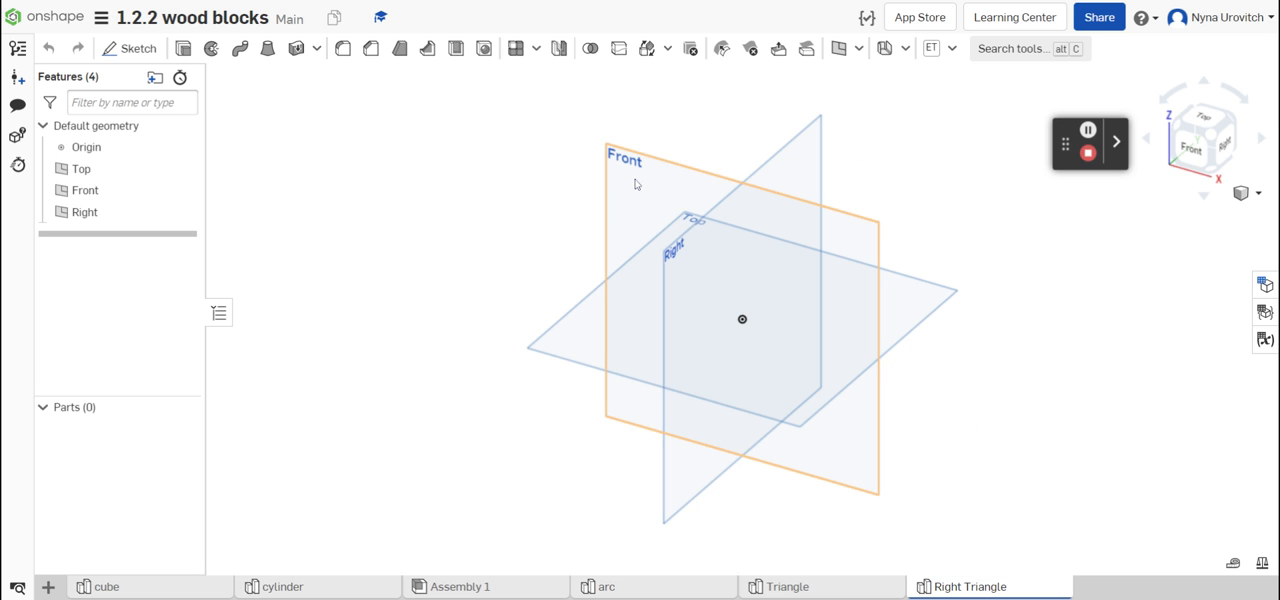
Start Sketch 1 on the Front plane and draw a right-triangle outline from the origin.
click(84, 190)
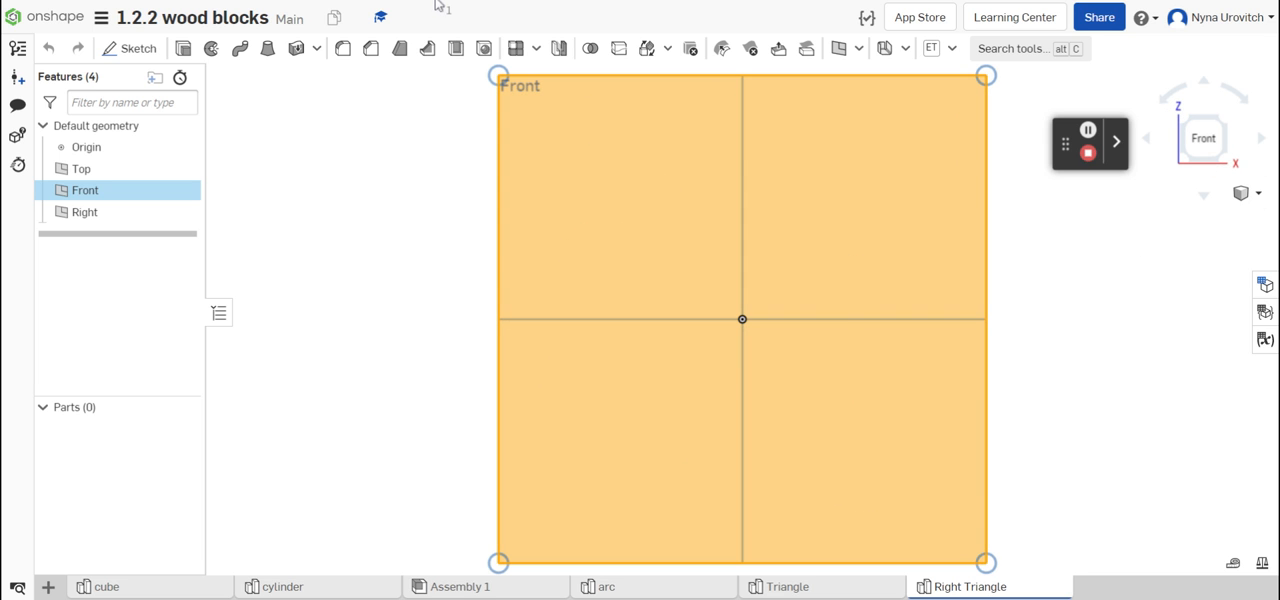
click(129, 48)
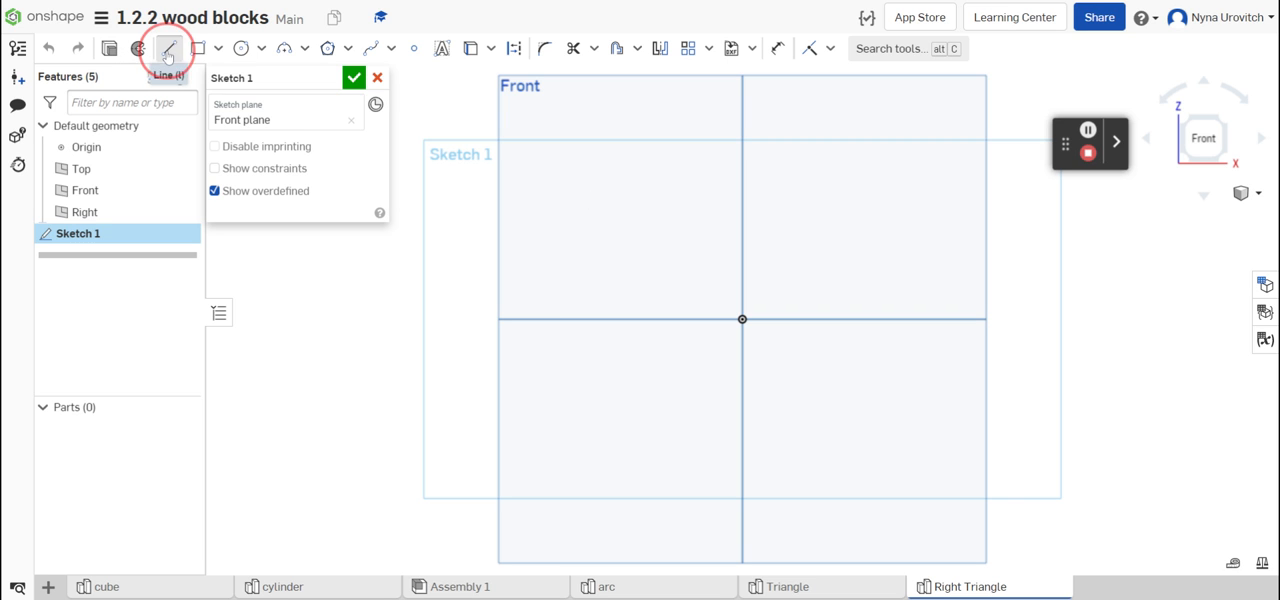
click(169, 48)
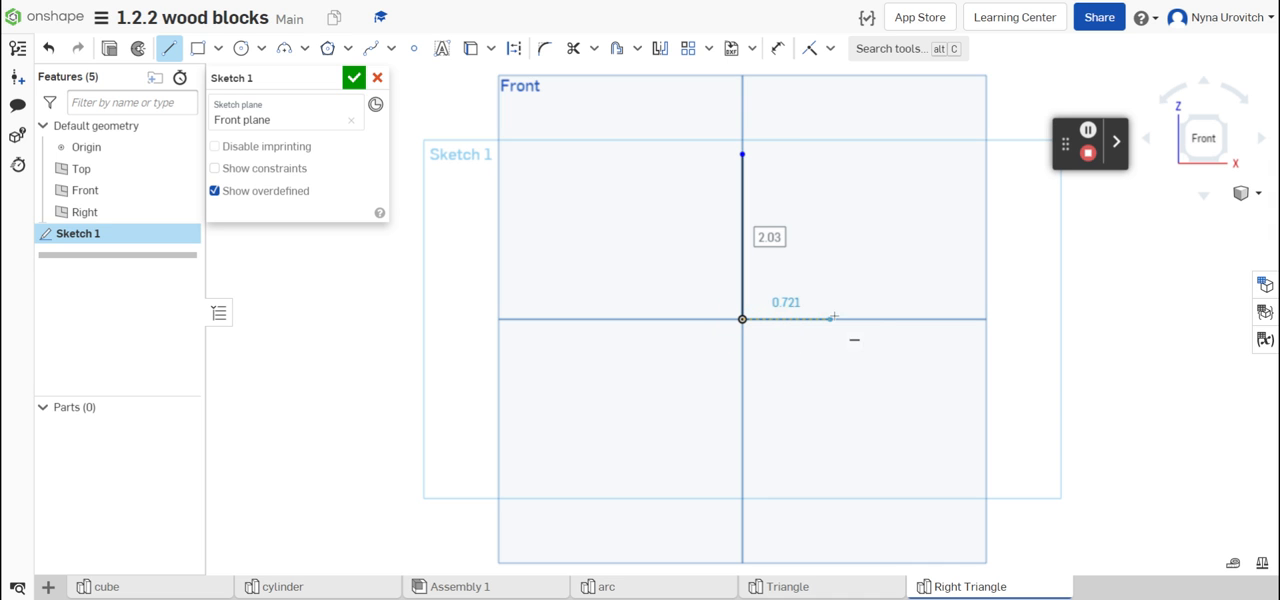
click(855, 318)
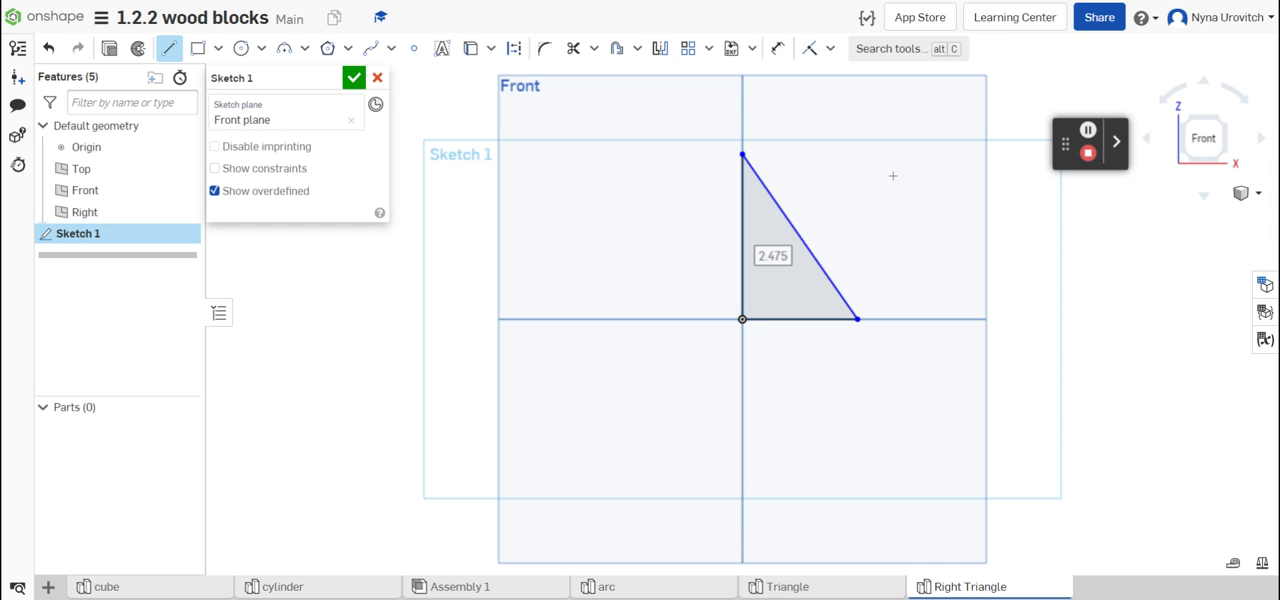
mouse_move(777, 48)
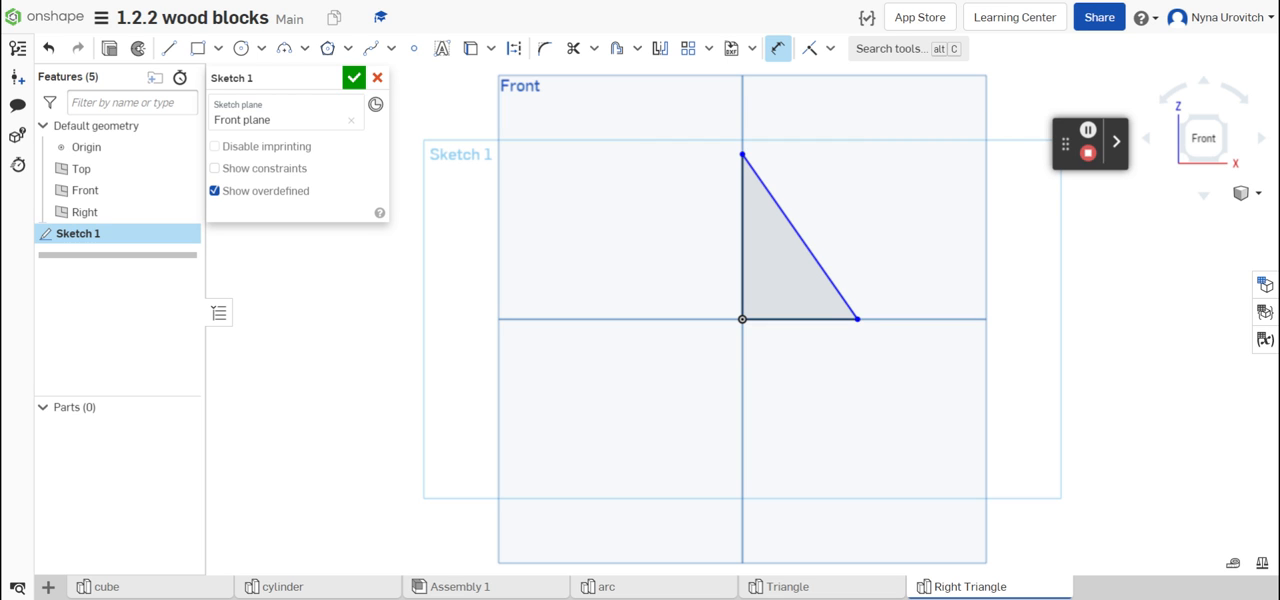
mouse_move(778, 177)
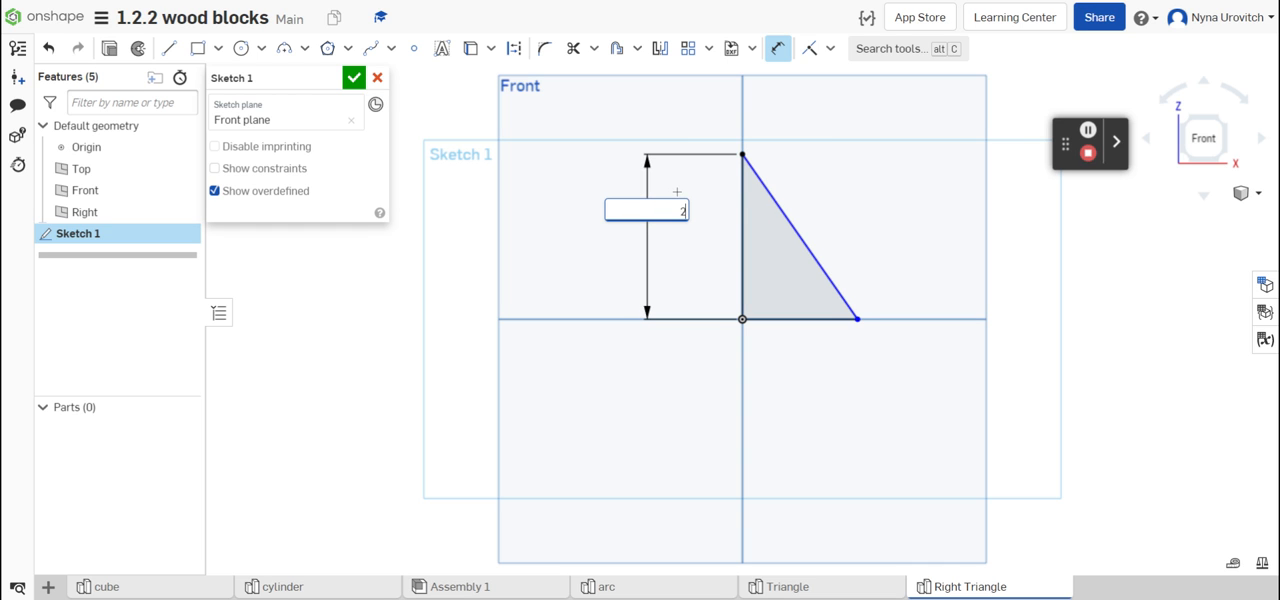
Dimension the triangle's vertical leg to 2.25 and its base to 1.
text(2.25)
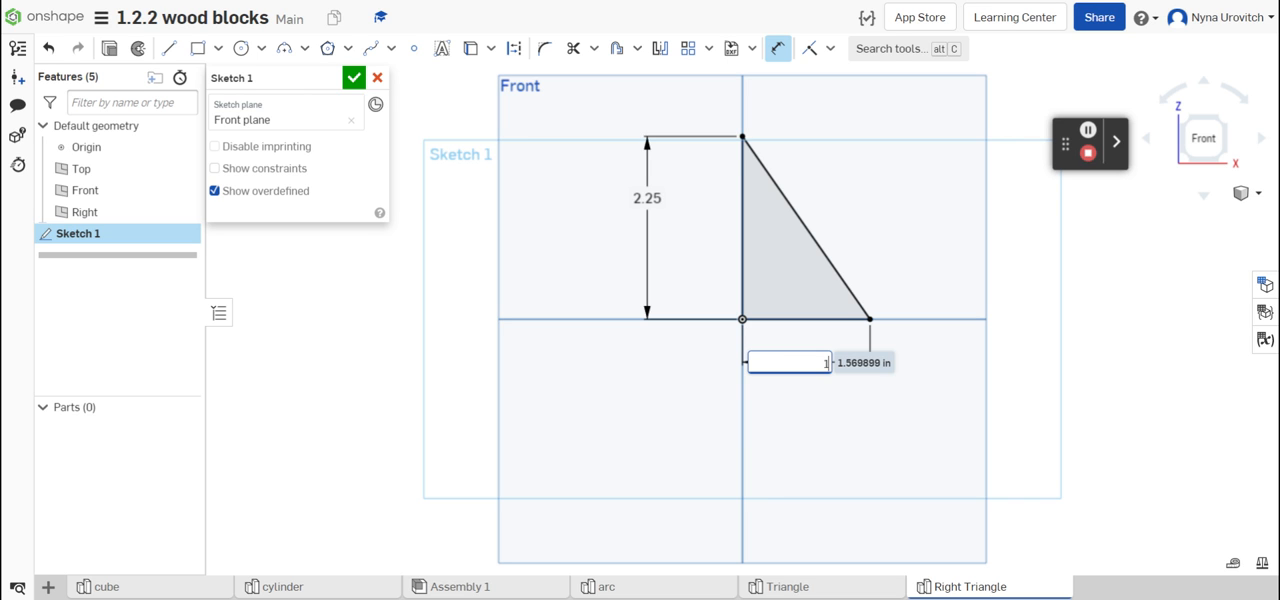
text(1)
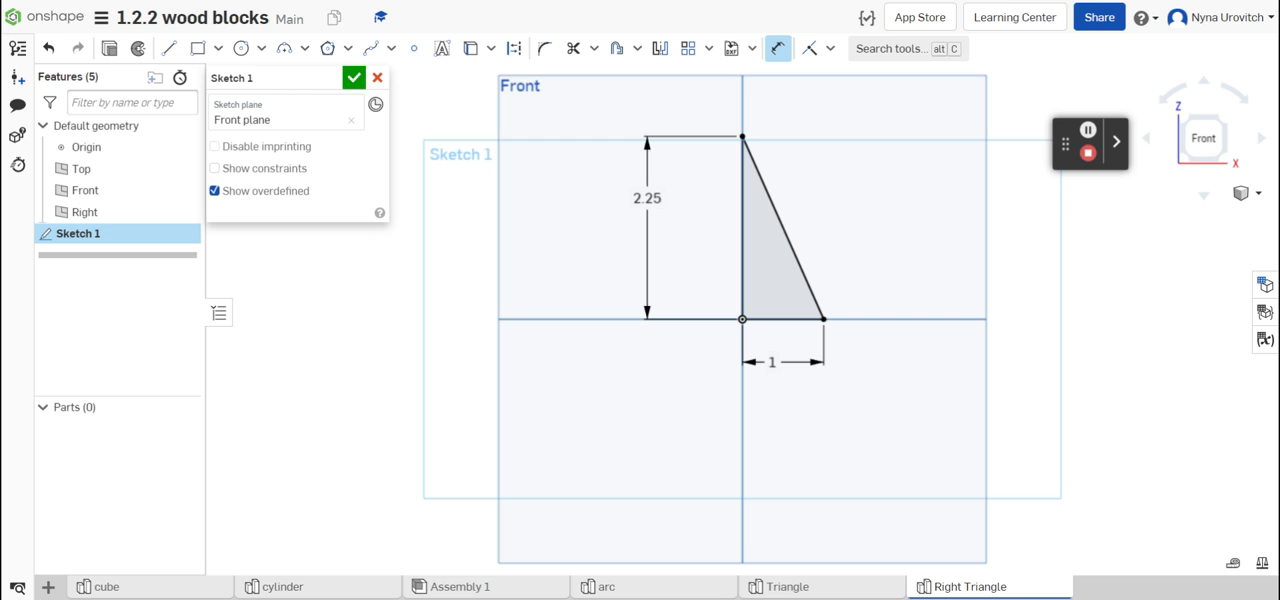
mouse_move(821, 307)
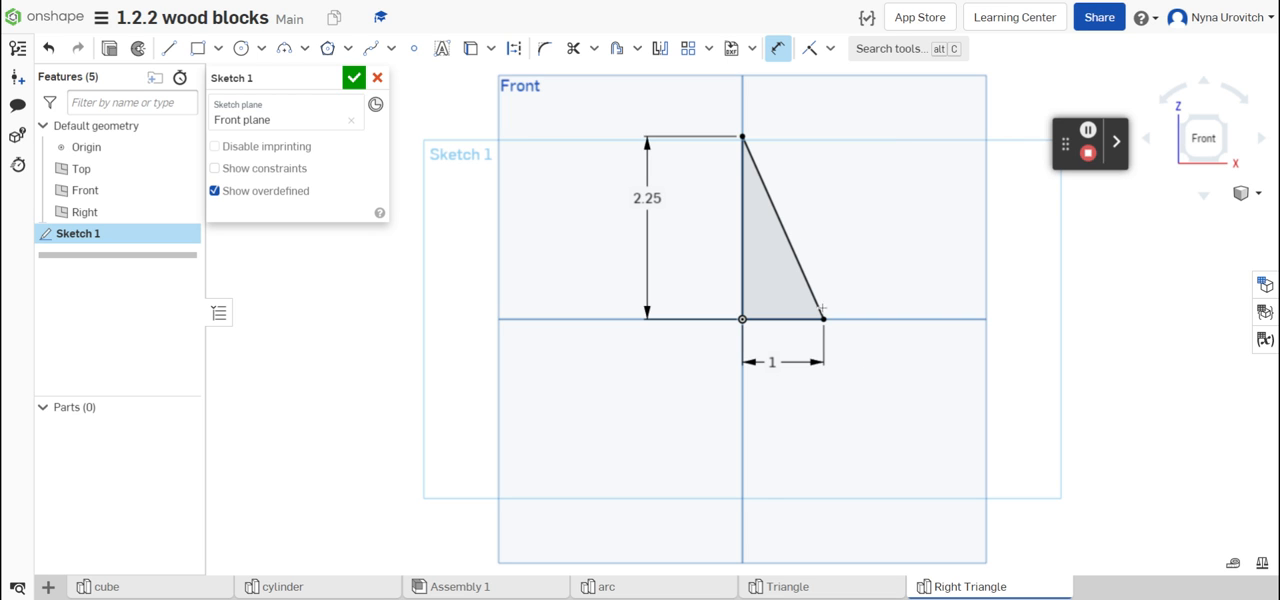
mouse_move(928, 413)
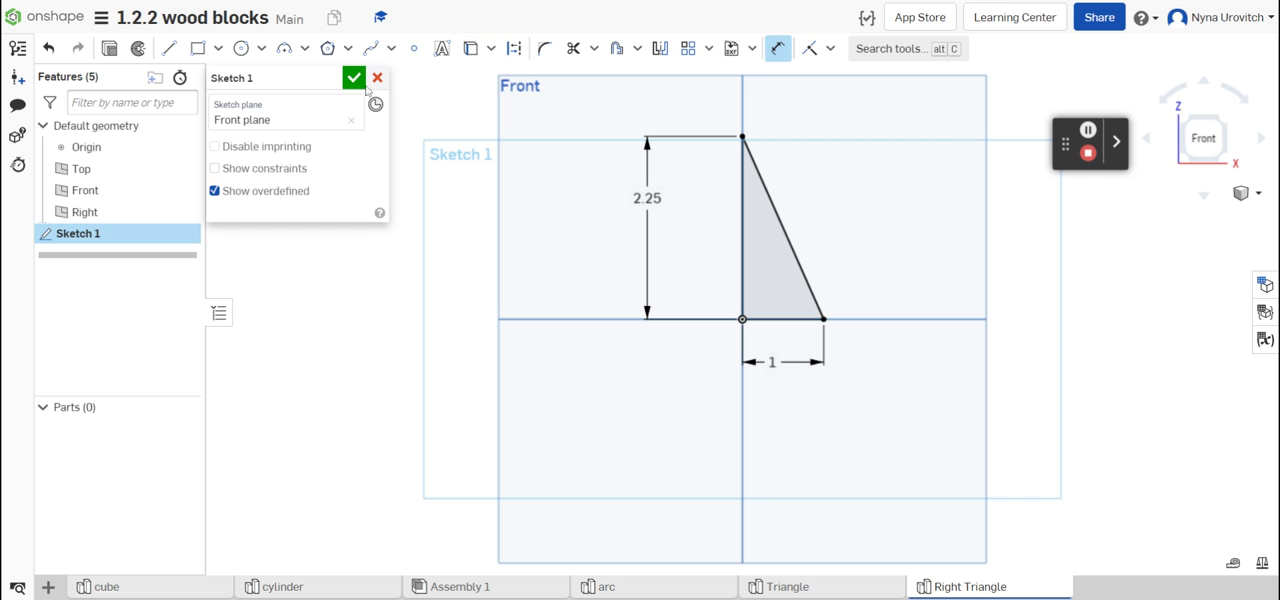
Close Sketch 1 and extrude the triangle region 1 in Blind as Part 1.
click(353, 77)
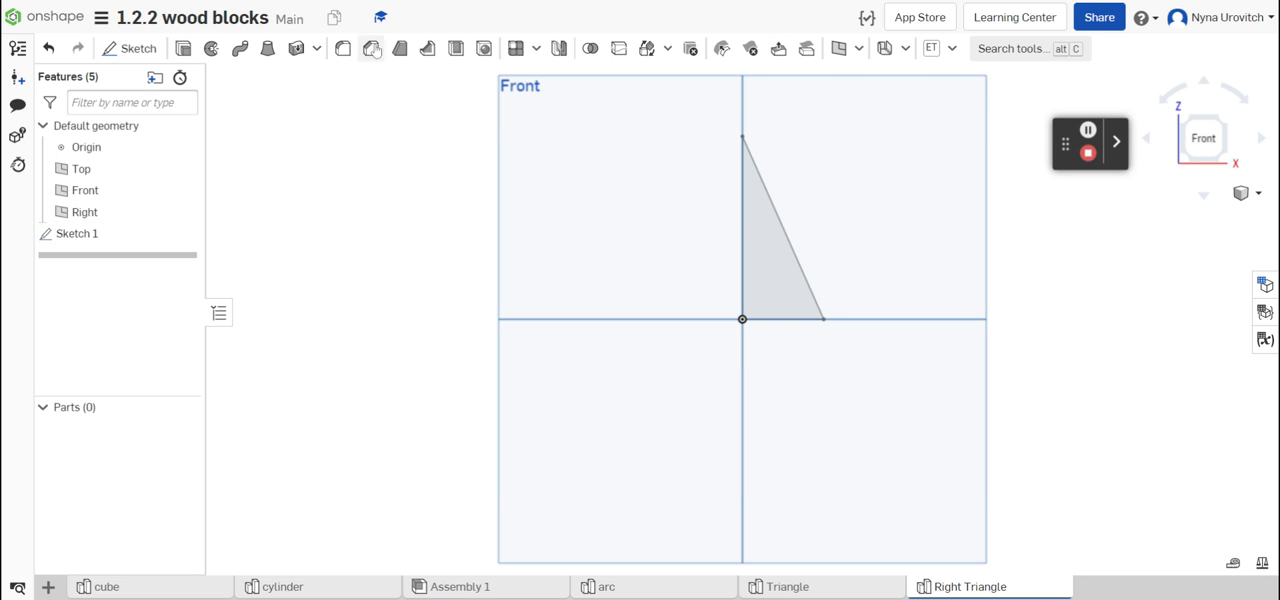
click(77, 233)
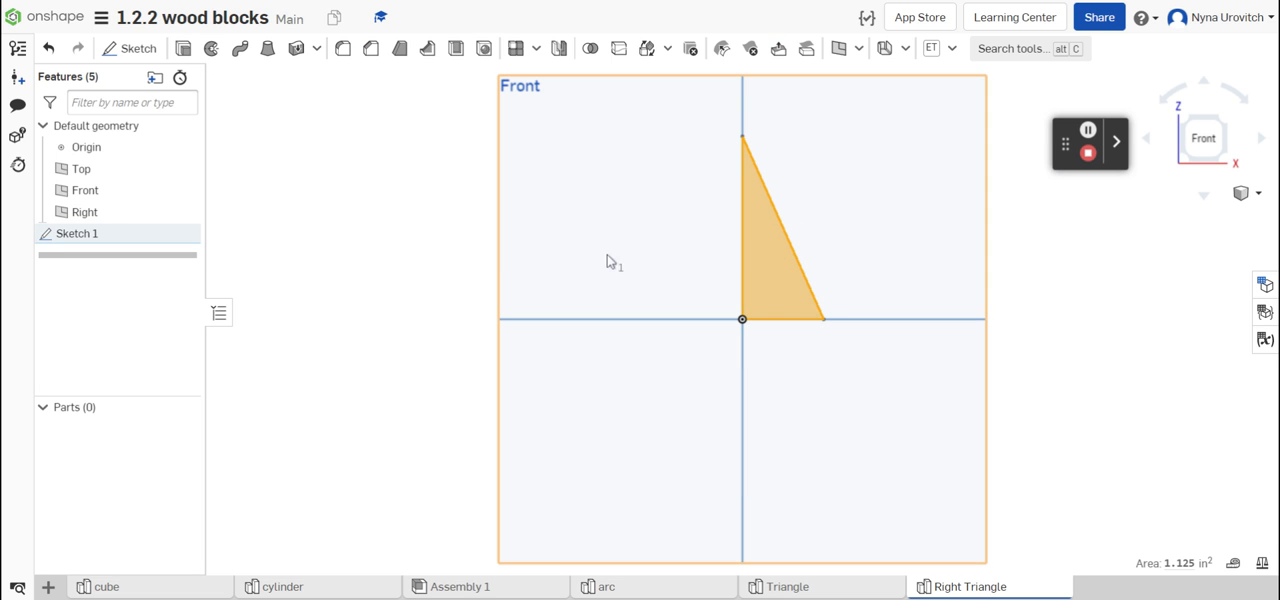
mouse_move(183, 48)
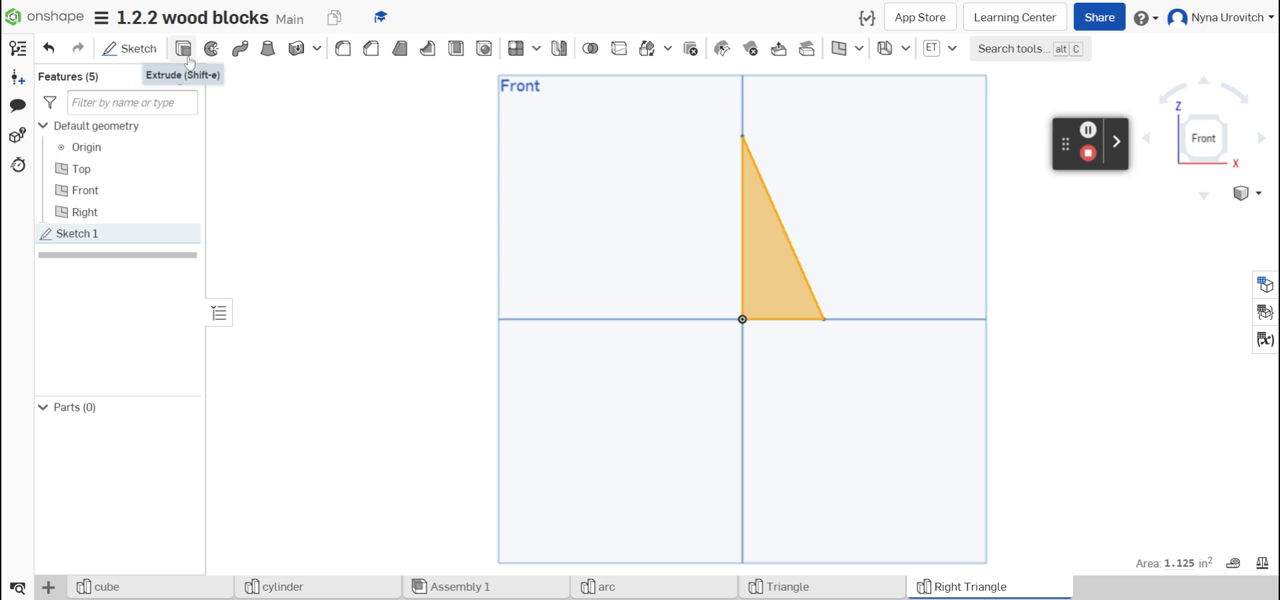
click(183, 48)
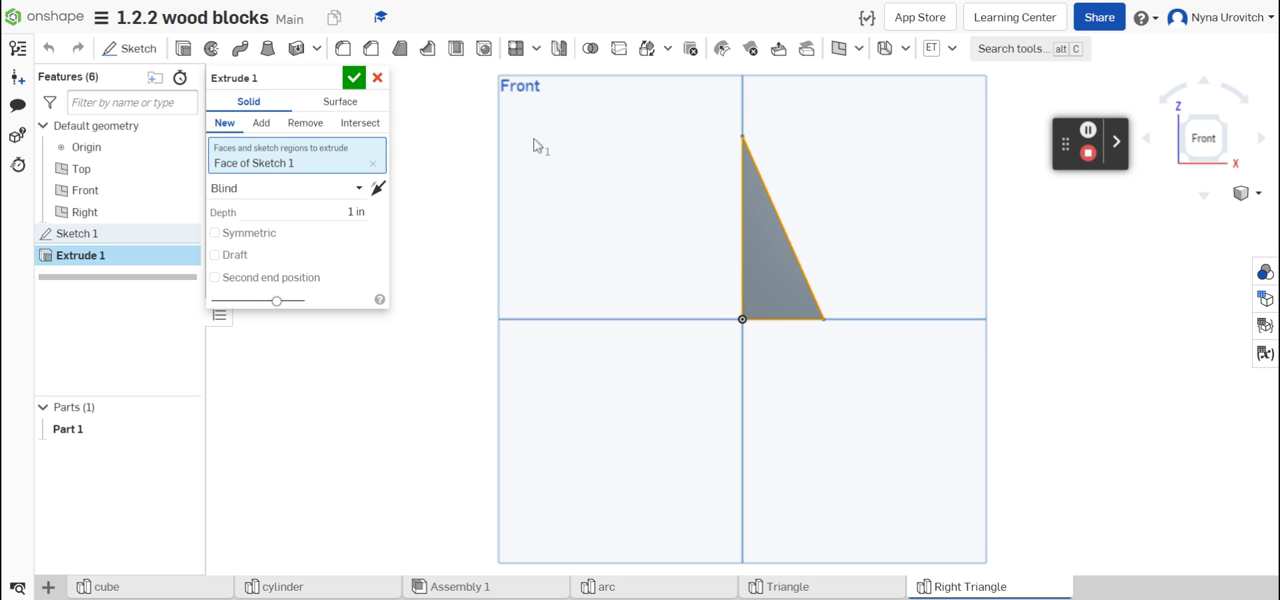
mouse_move(1268, 212)
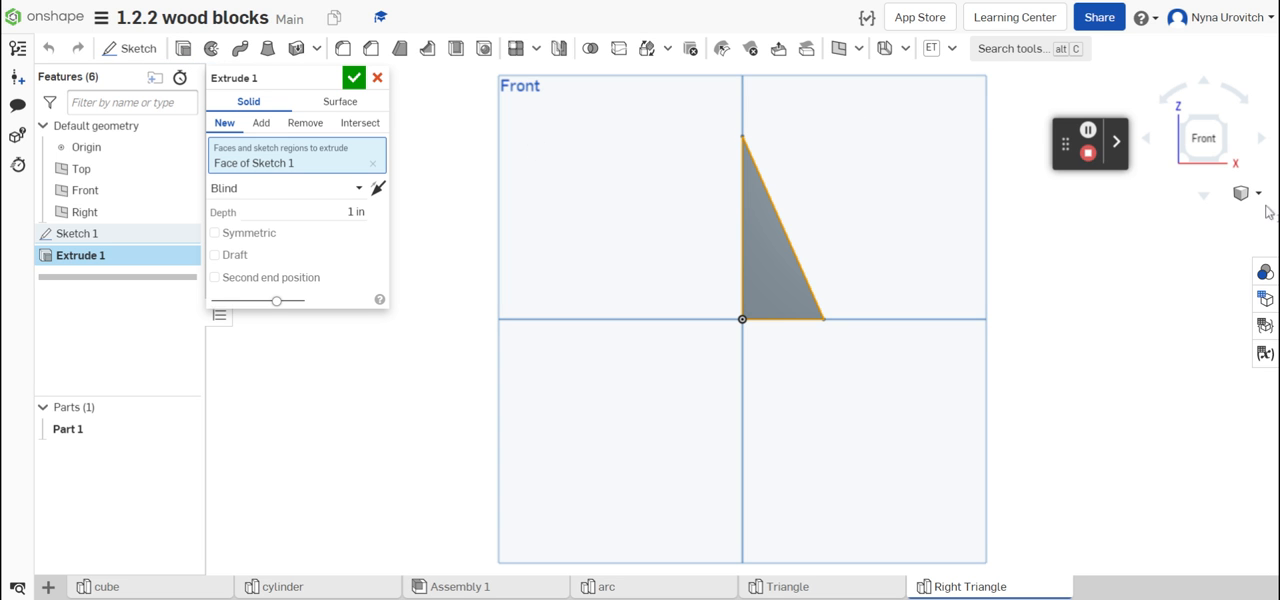